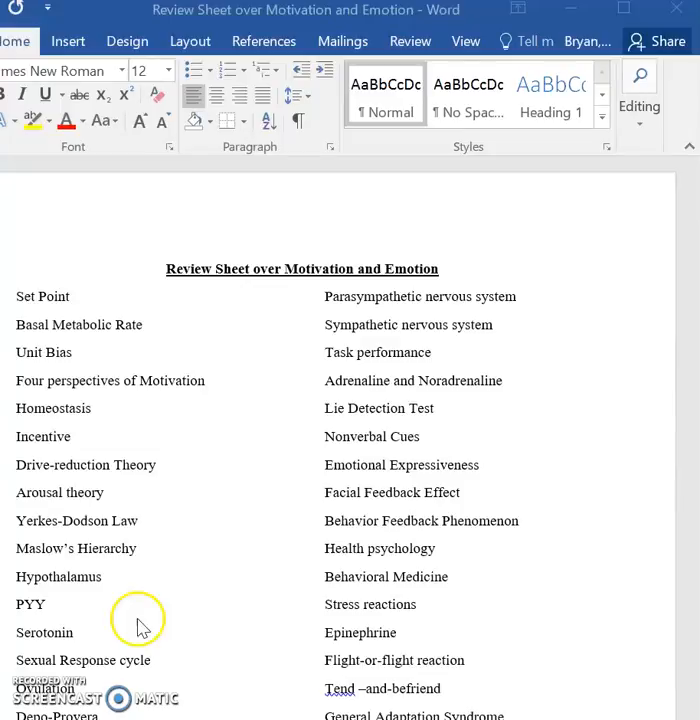
pyautogui.moveTo(504, 292)
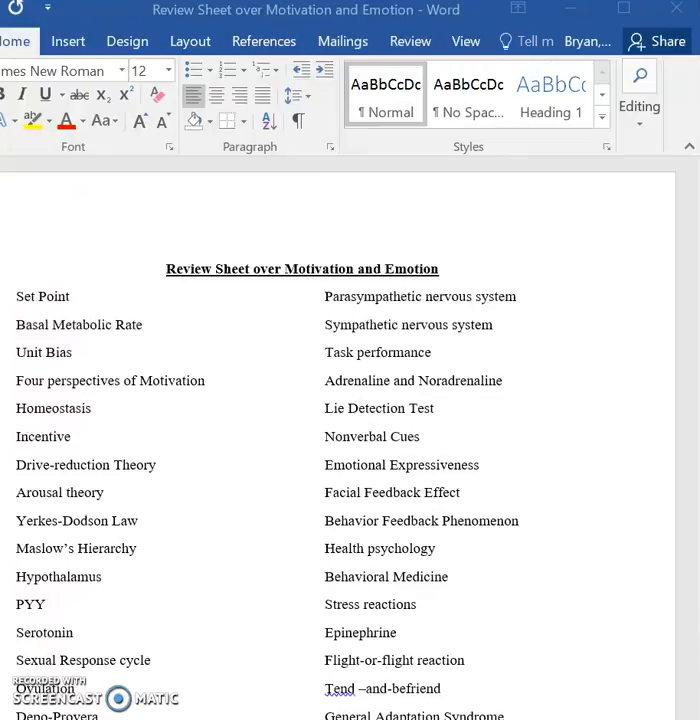
pyautogui.moveTo(408, 704)
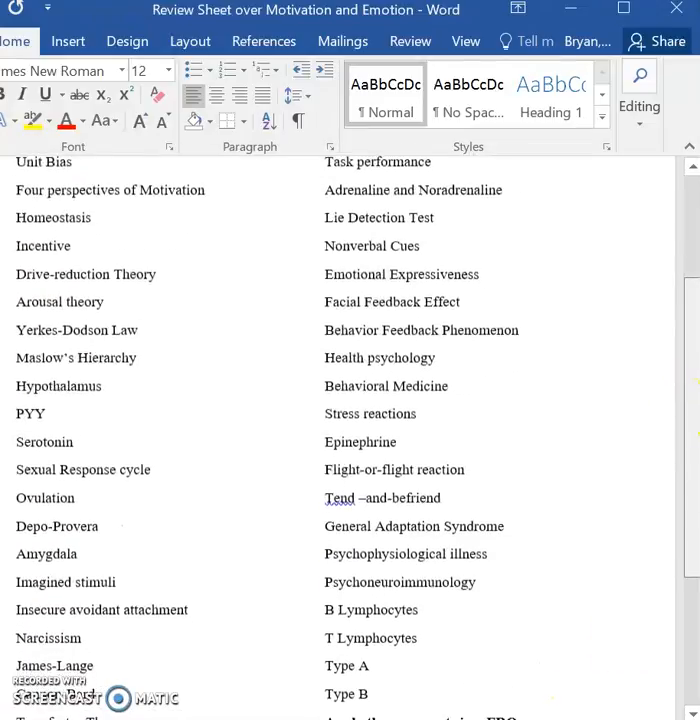
pyautogui.scroll(-3)
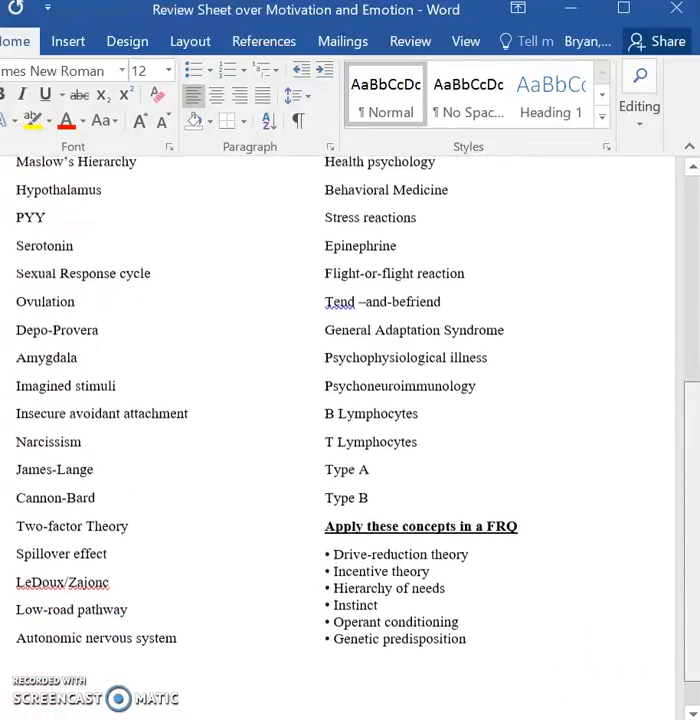